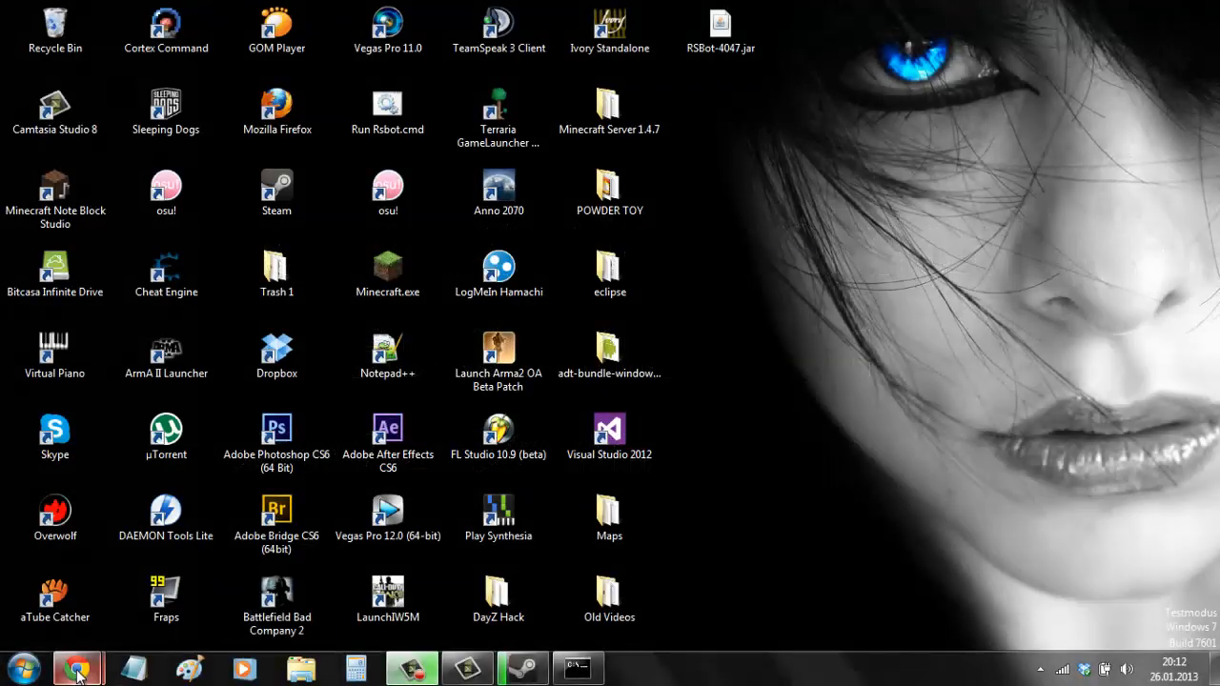
Launch Google Chrome from the taskbar to visit dayzcommander.com
{"action": "left_click", "coordinate": [77, 667]}
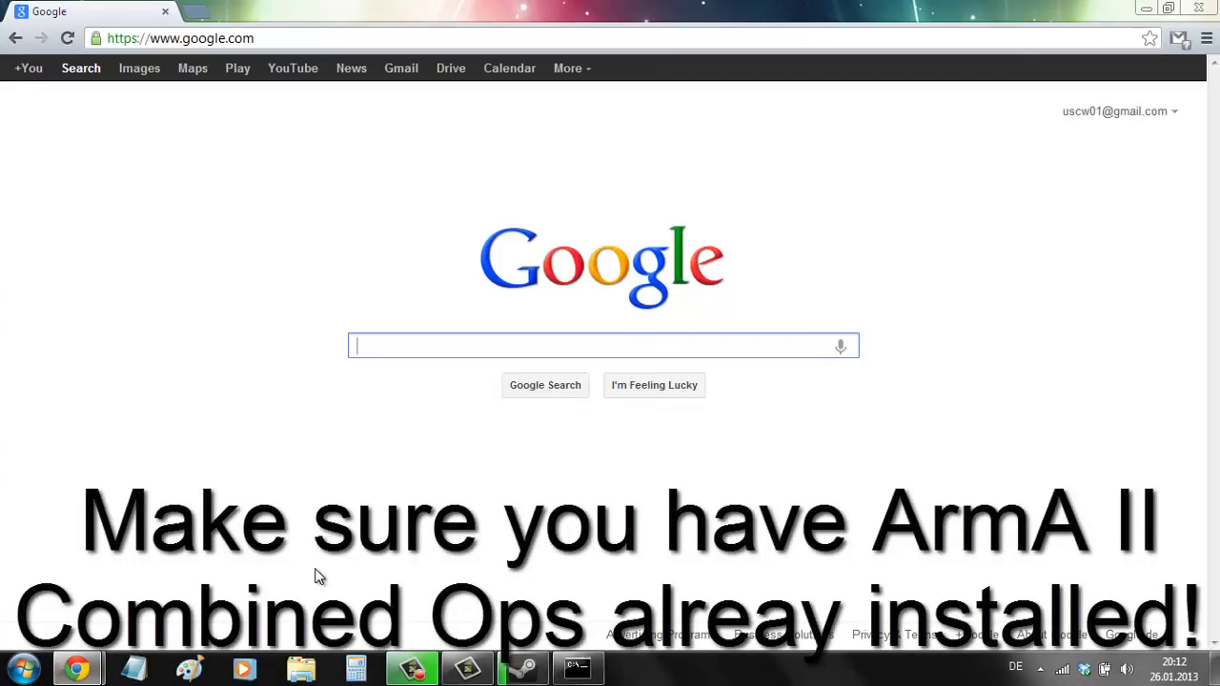
{"action": "mouse_move", "coordinate": [271, 84]}
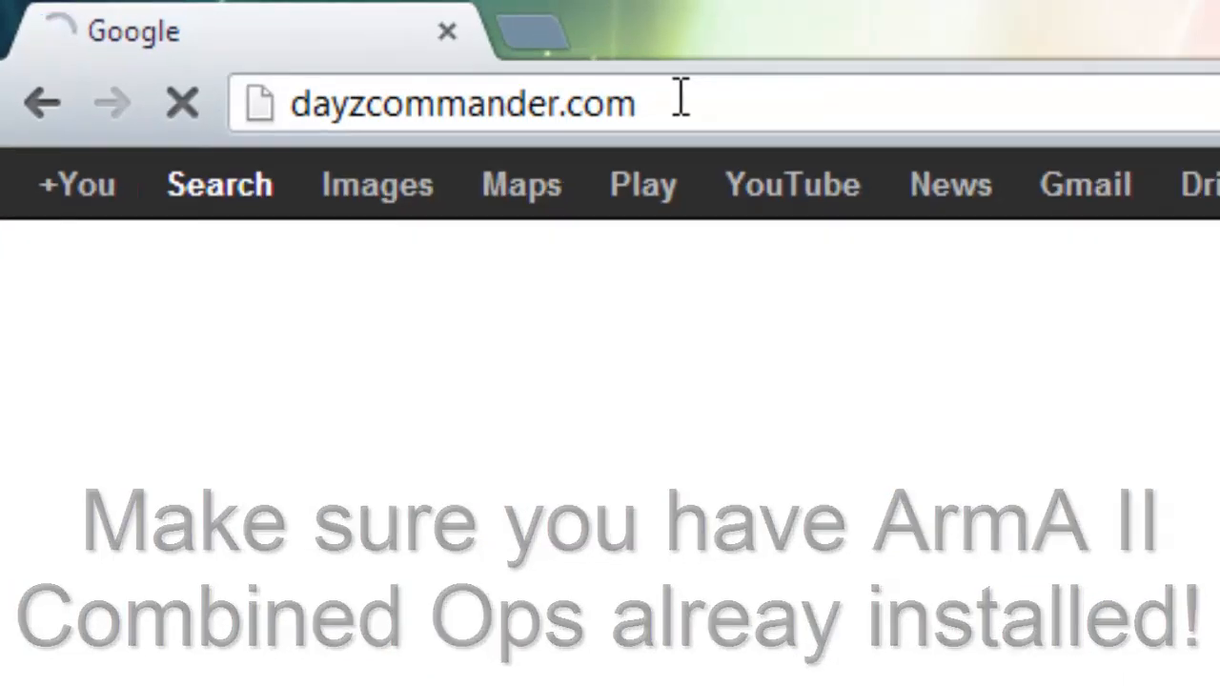
Load dayzcommander.com, download the DayZ Commander .msi installer and open it
{"action": "key", "text": "Return"}
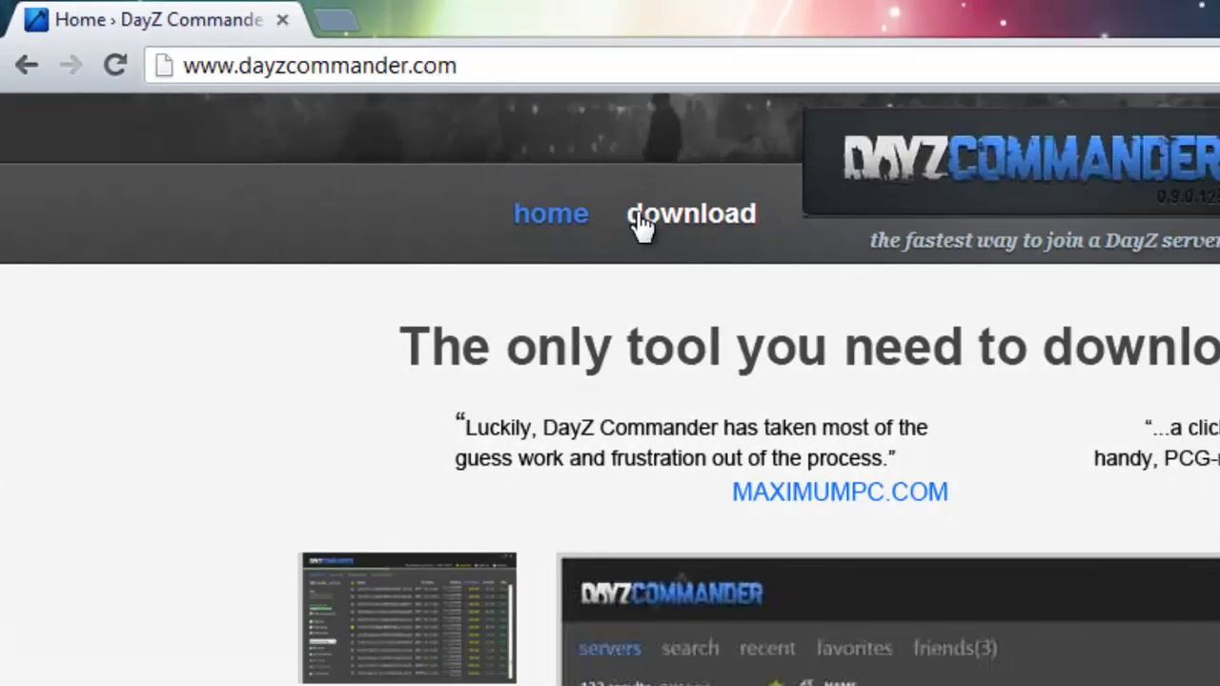
{"action": "left_click", "coordinate": [691, 213]}
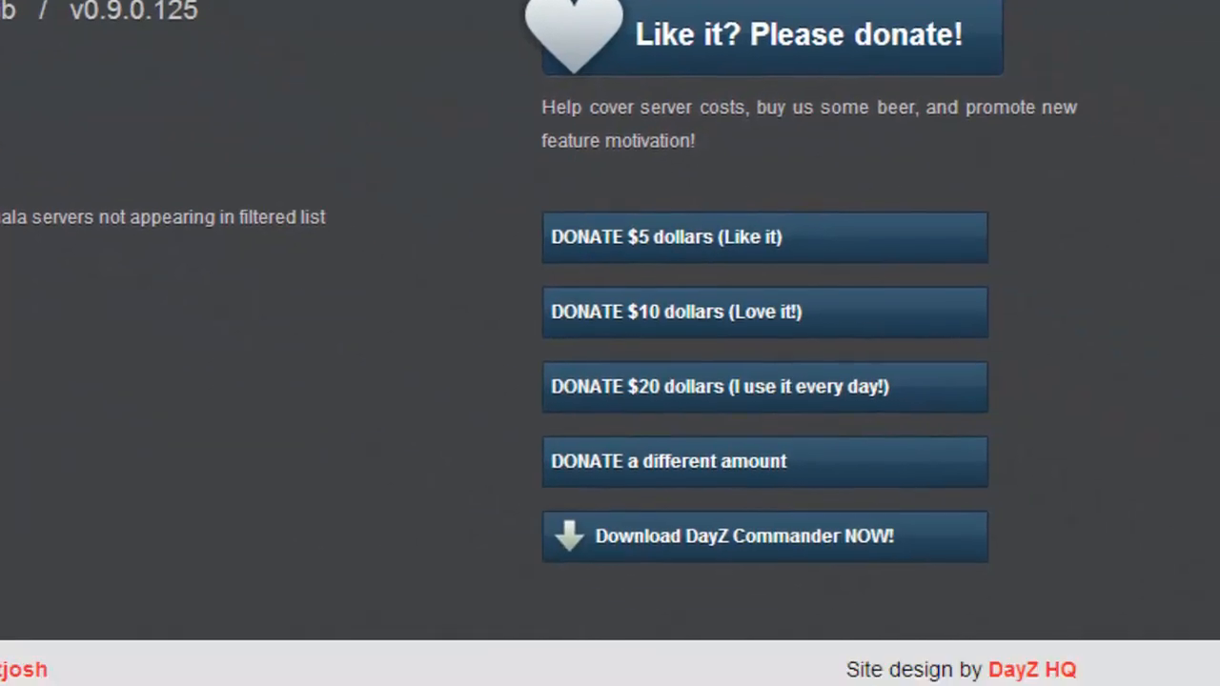
{"action": "mouse_move", "coordinate": [648, 551]}
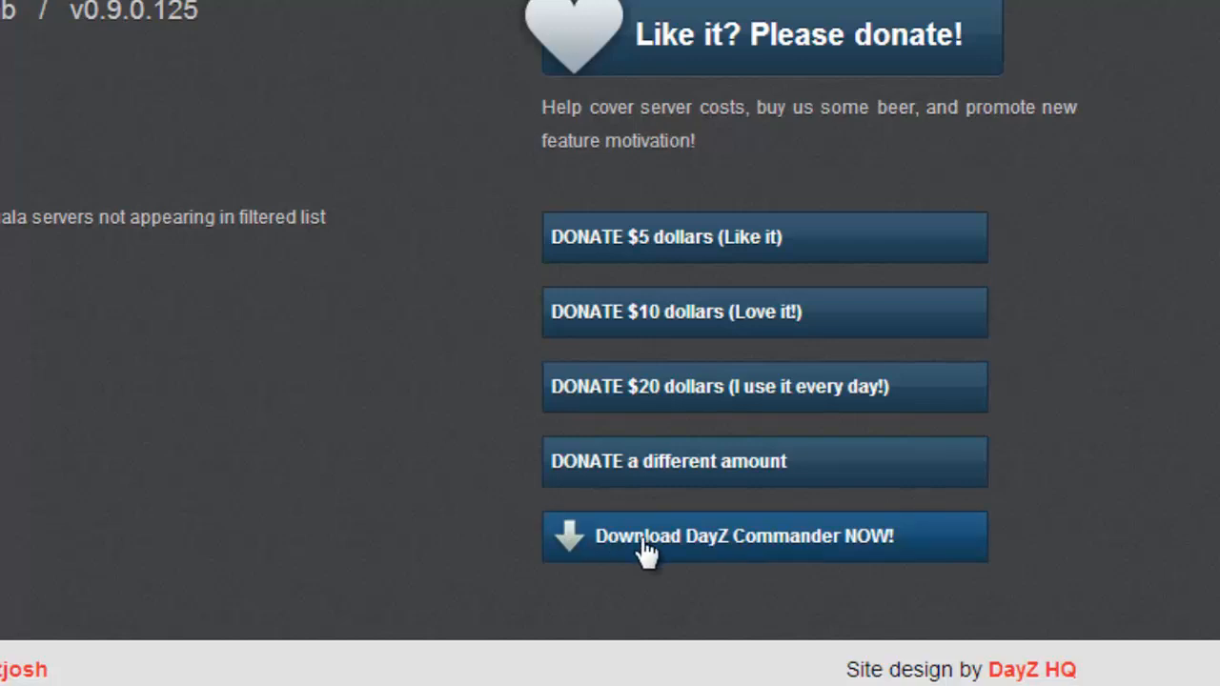
{"action": "left_click", "coordinate": [763, 536]}
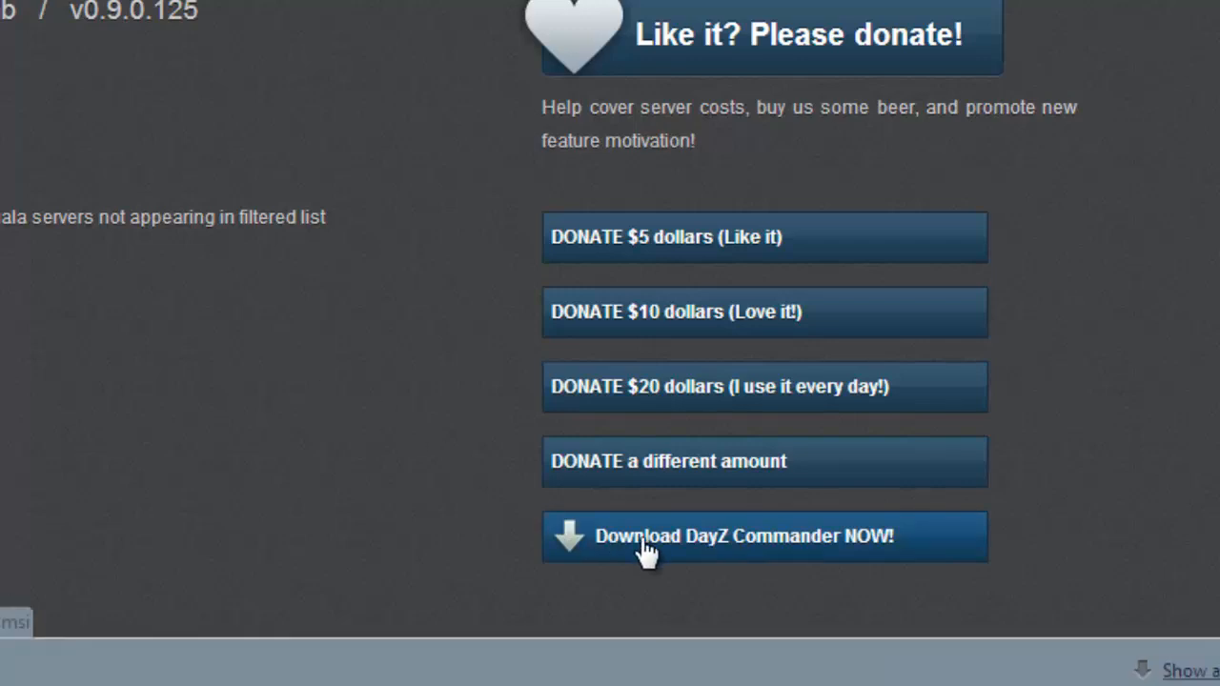
{"action": "left_click", "coordinate": [741, 536]}
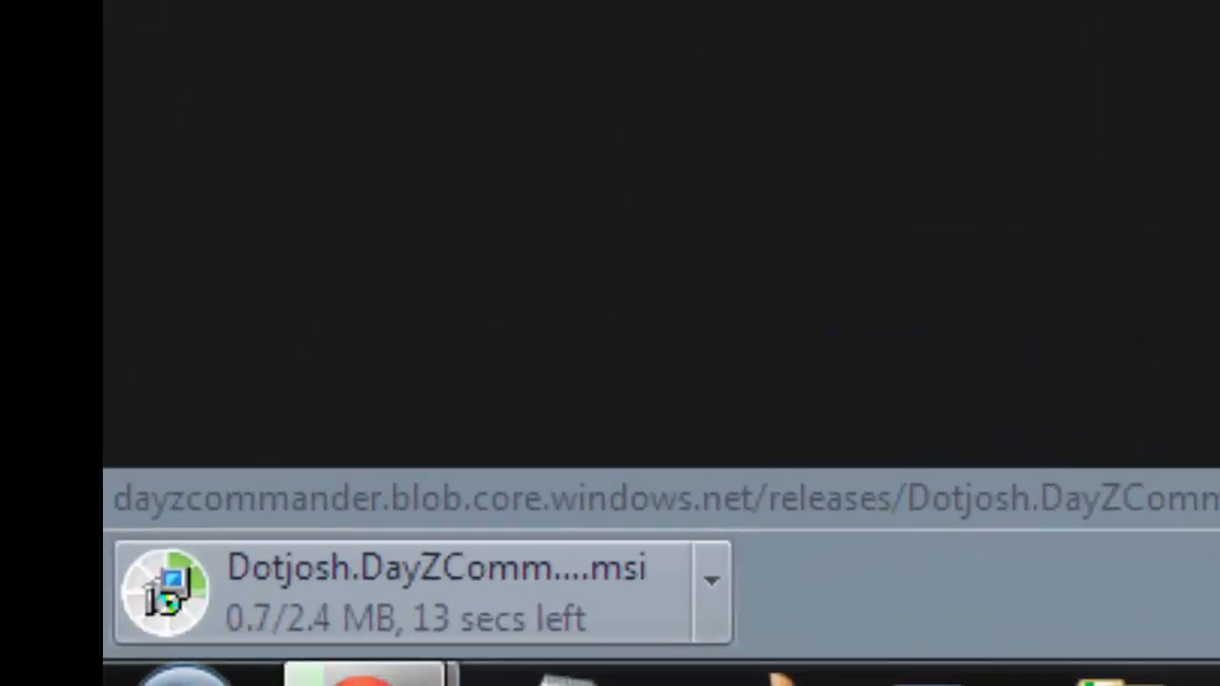
{"action": "mouse_move", "coordinate": [438, 600]}
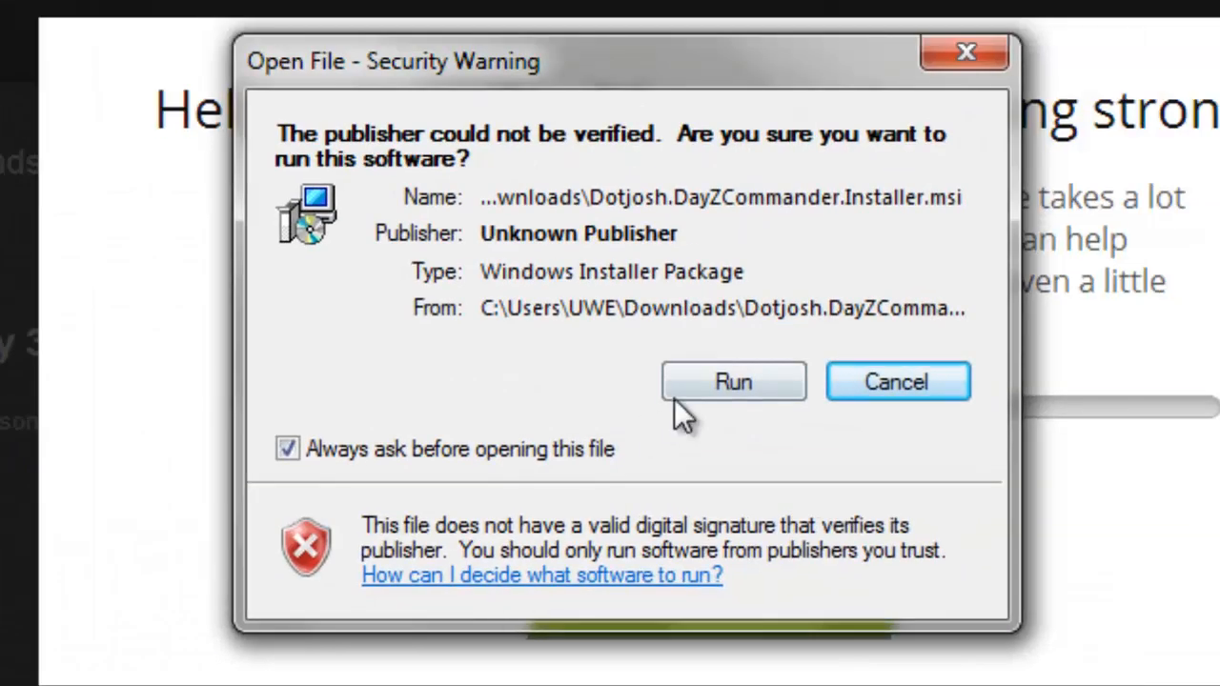
Run the unverified installer, accept the default Program Files folder, and finish setup
{"action": "left_click", "coordinate": [733, 381]}
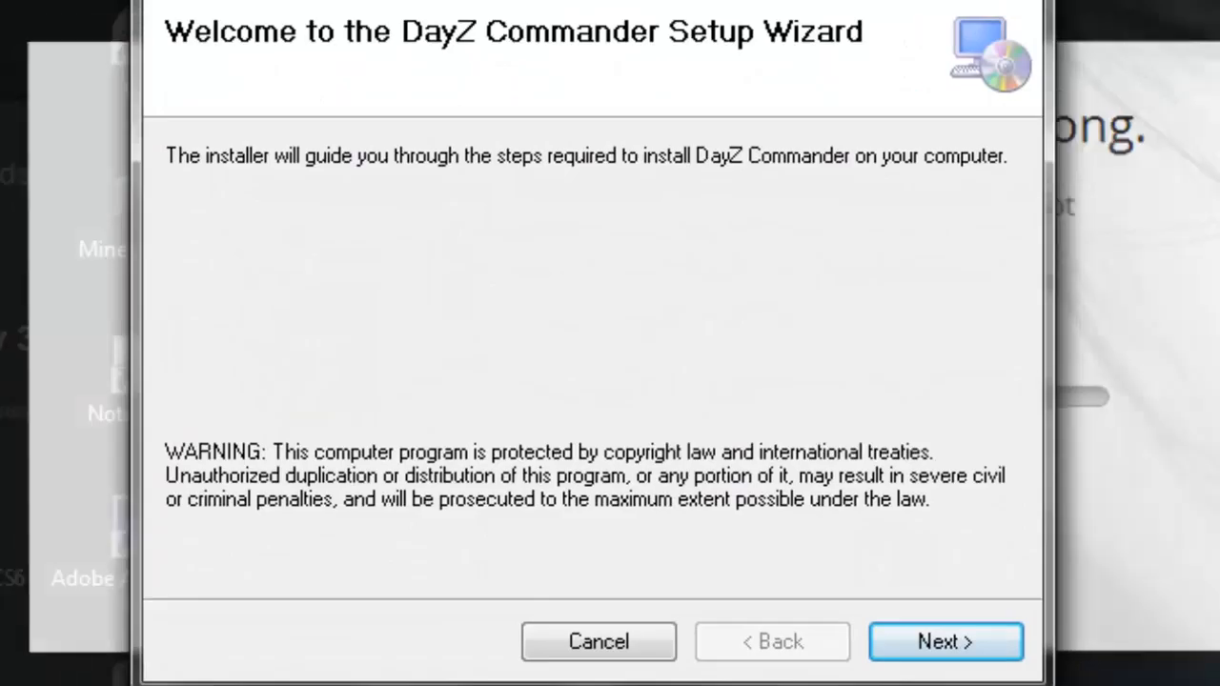
{"action": "left_click", "coordinate": [945, 641]}
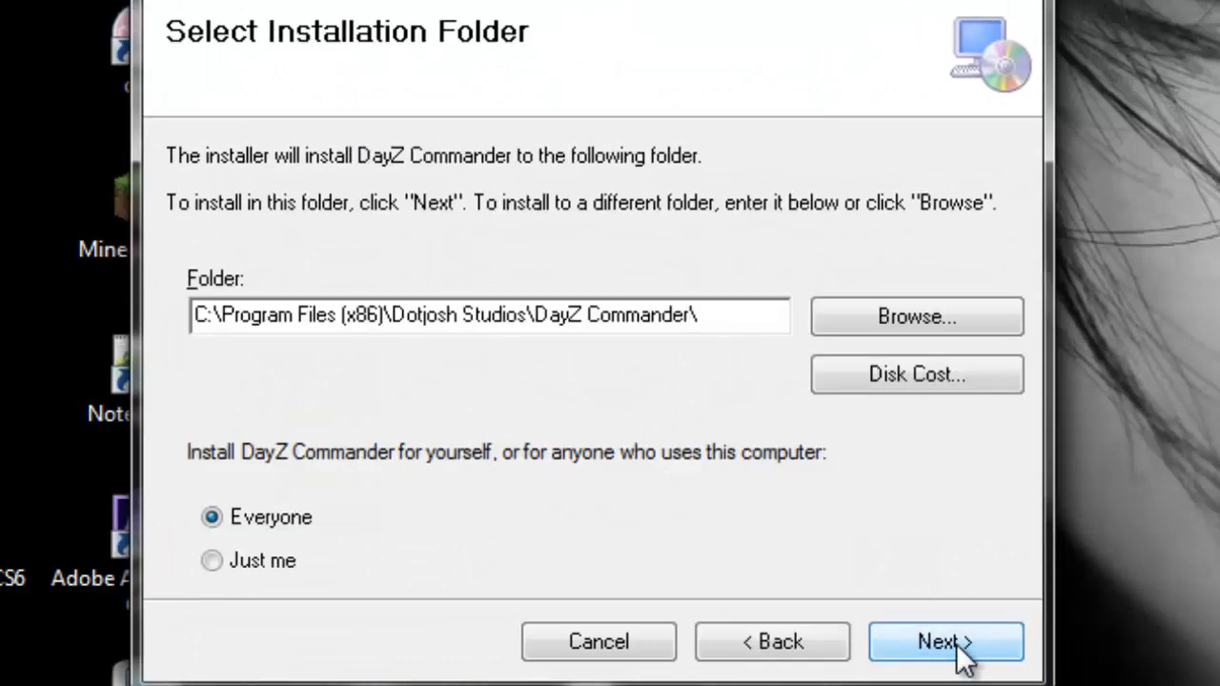
{"action": "left_click", "coordinate": [945, 641]}
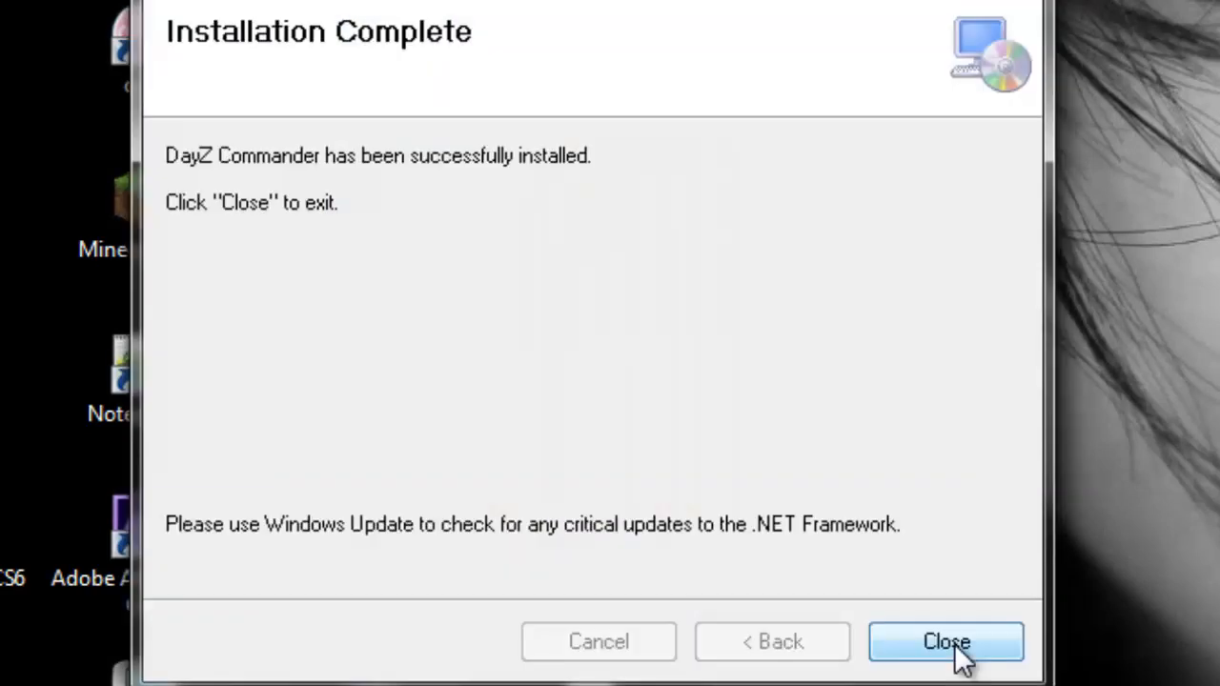
{"action": "left_click", "coordinate": [945, 642]}
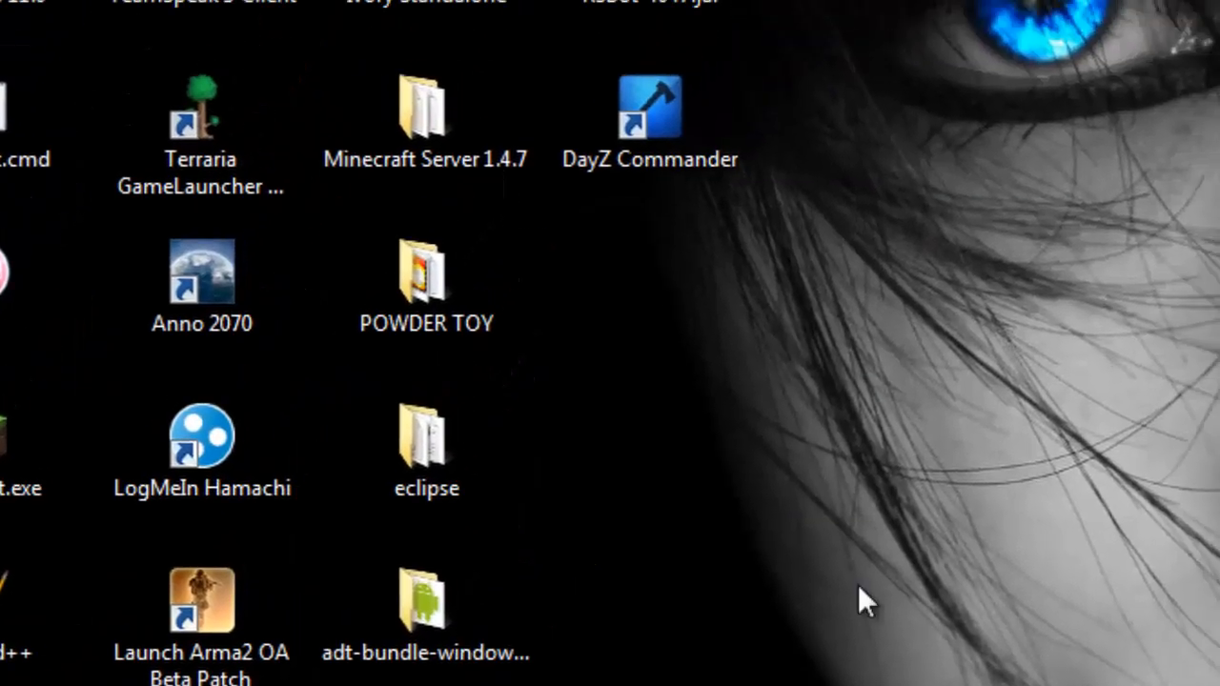
{"action": "mouse_move", "coordinate": [651, 104]}
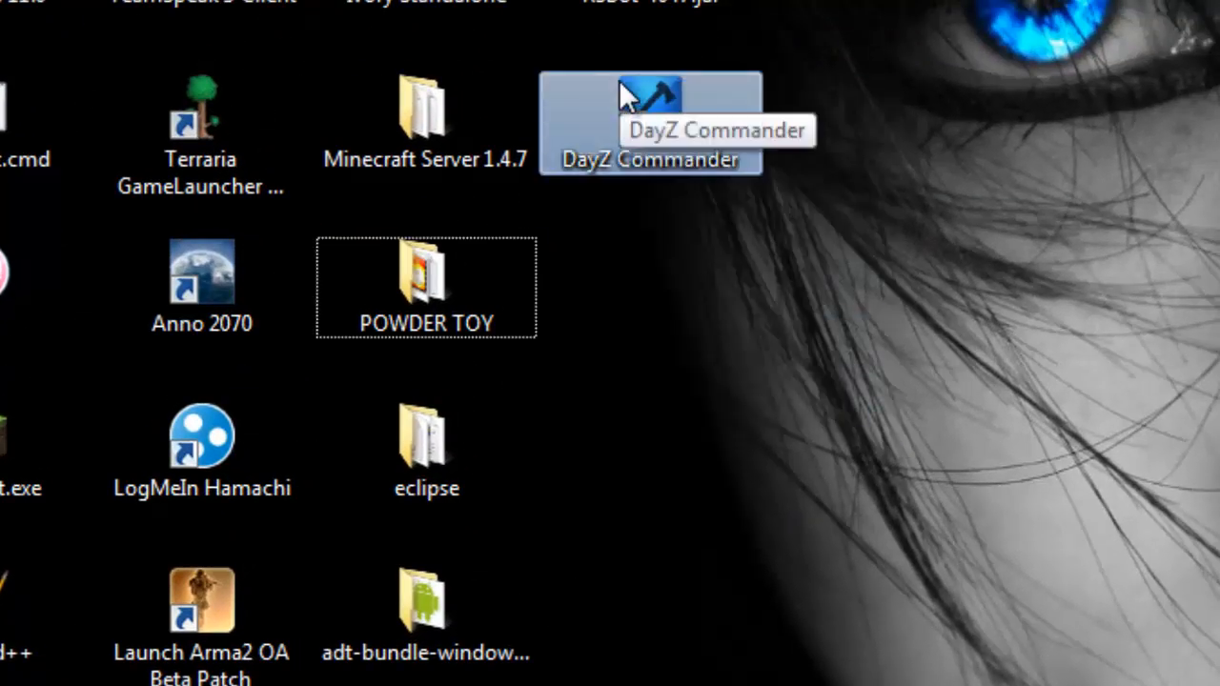
Launch DayZ Commander from the desktop and choose 'Never bother me again' on sign-up
{"action": "double_click", "coordinate": [651, 124]}
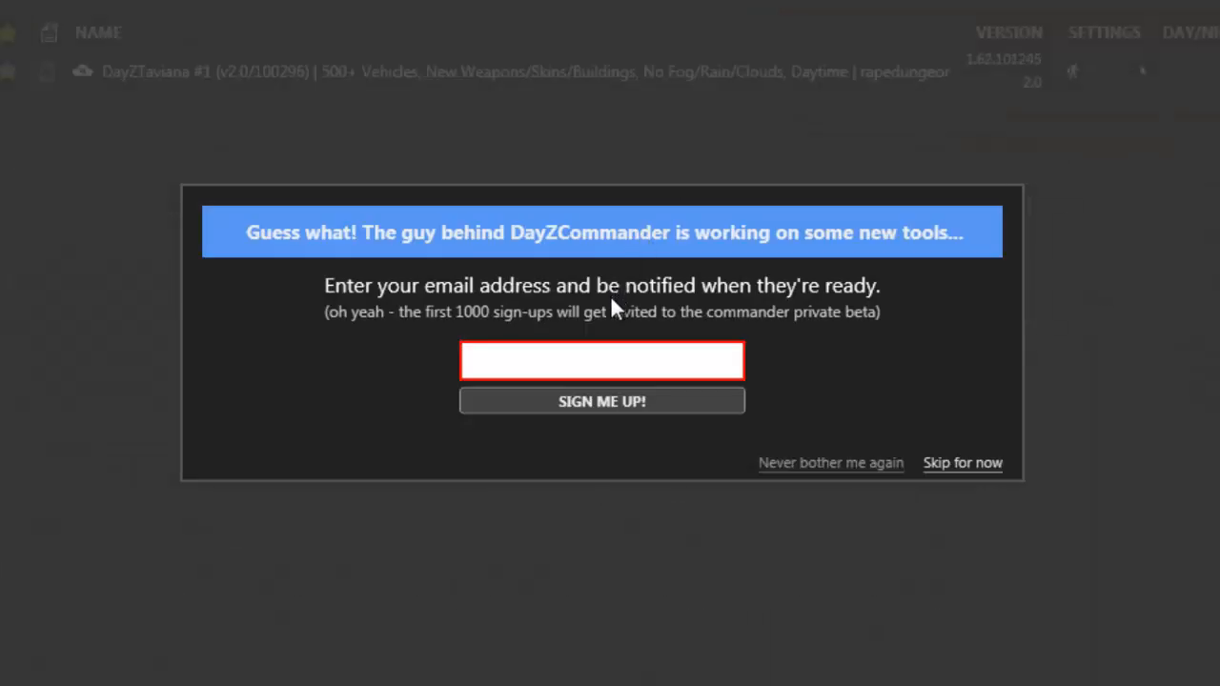
{"action": "mouse_move", "coordinate": [834, 486]}
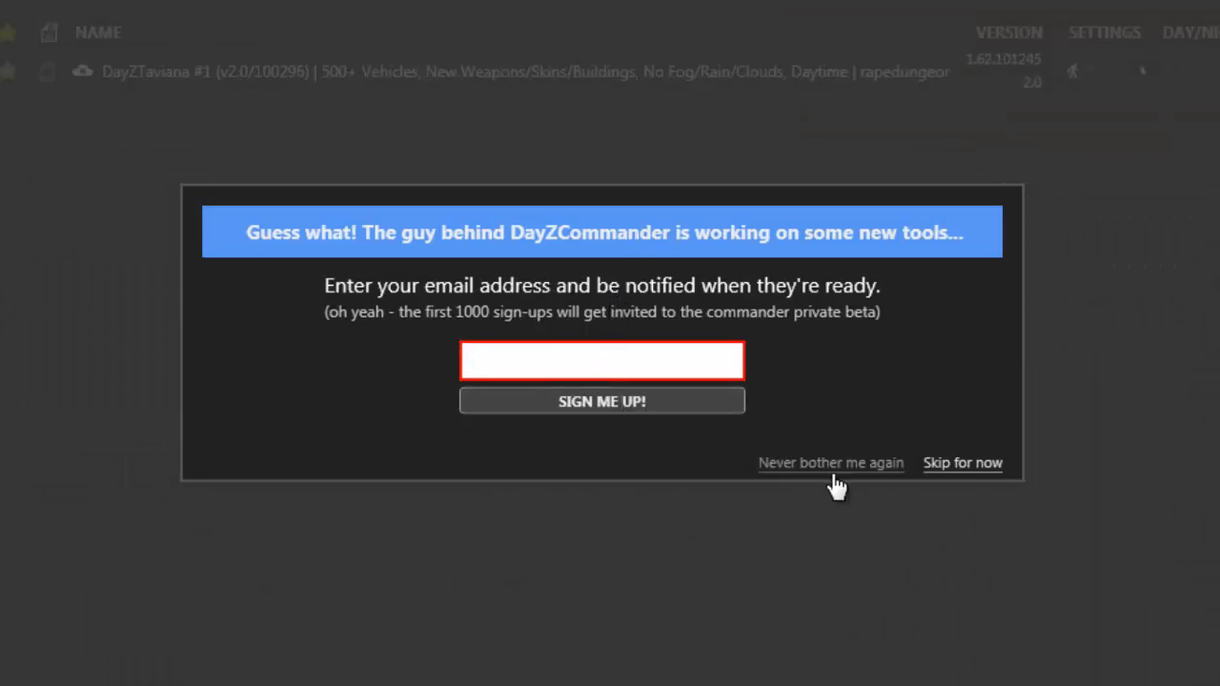
{"action": "left_click", "coordinate": [962, 462]}
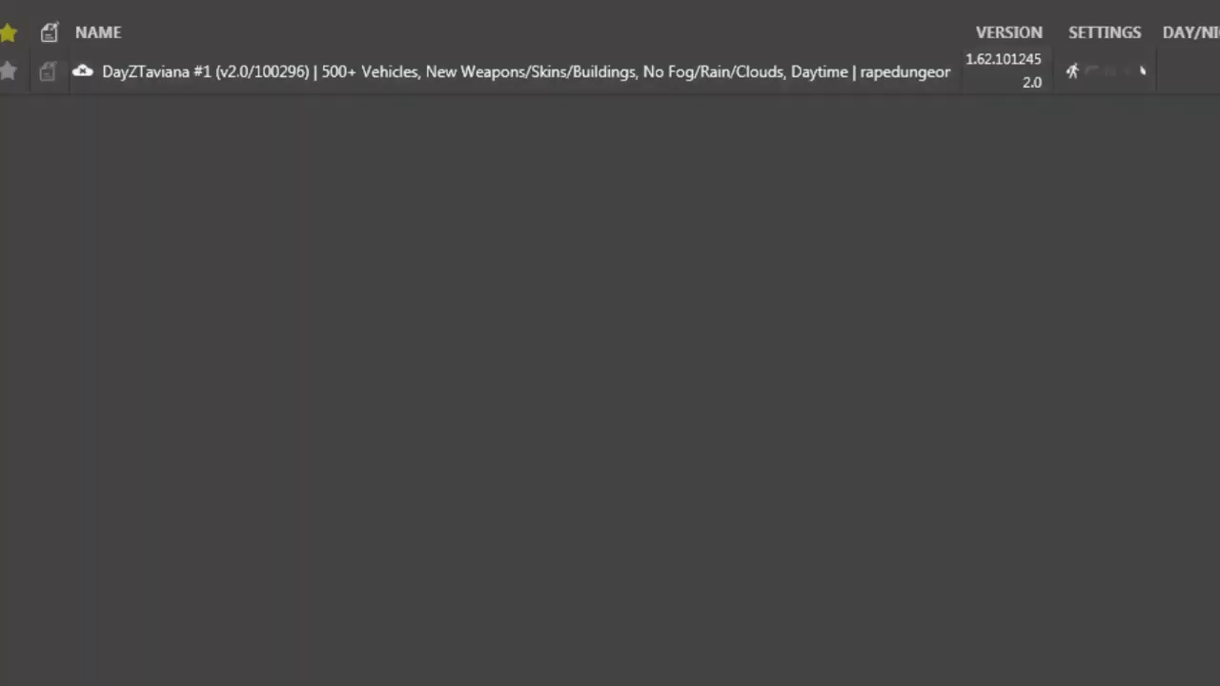
{"action": "scroll", "scroll_direction": "up", "scroll_amount": 3}
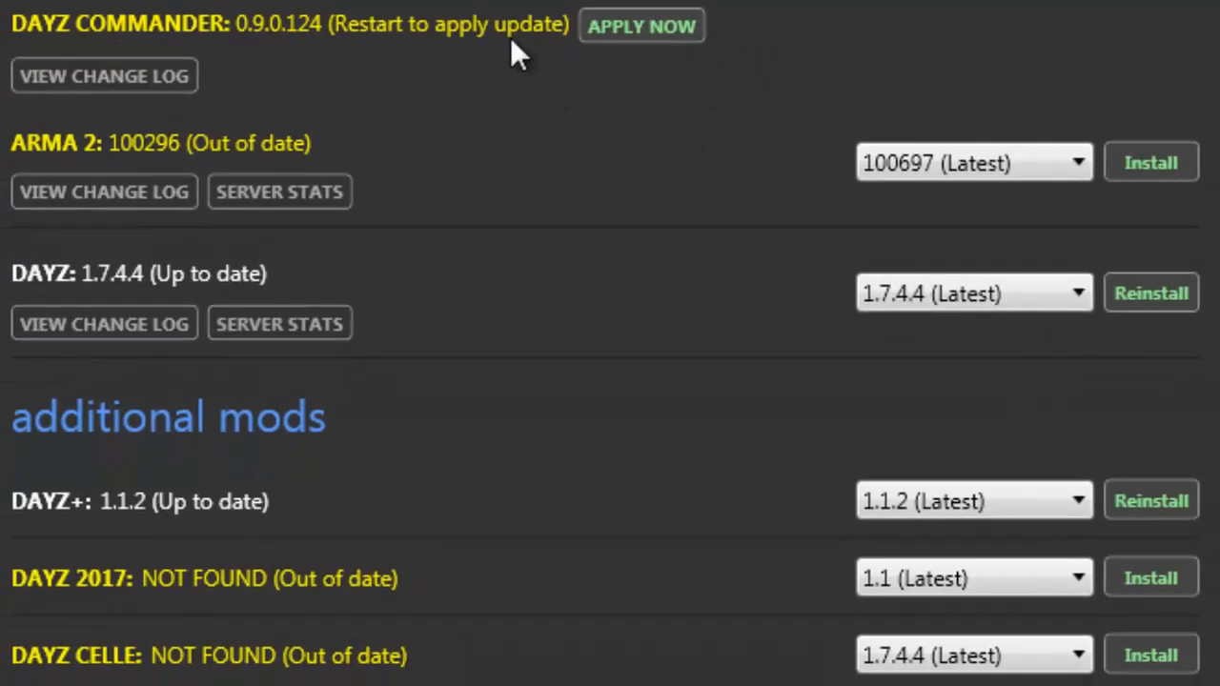
{"action": "mouse_move", "coordinate": [419, 104]}
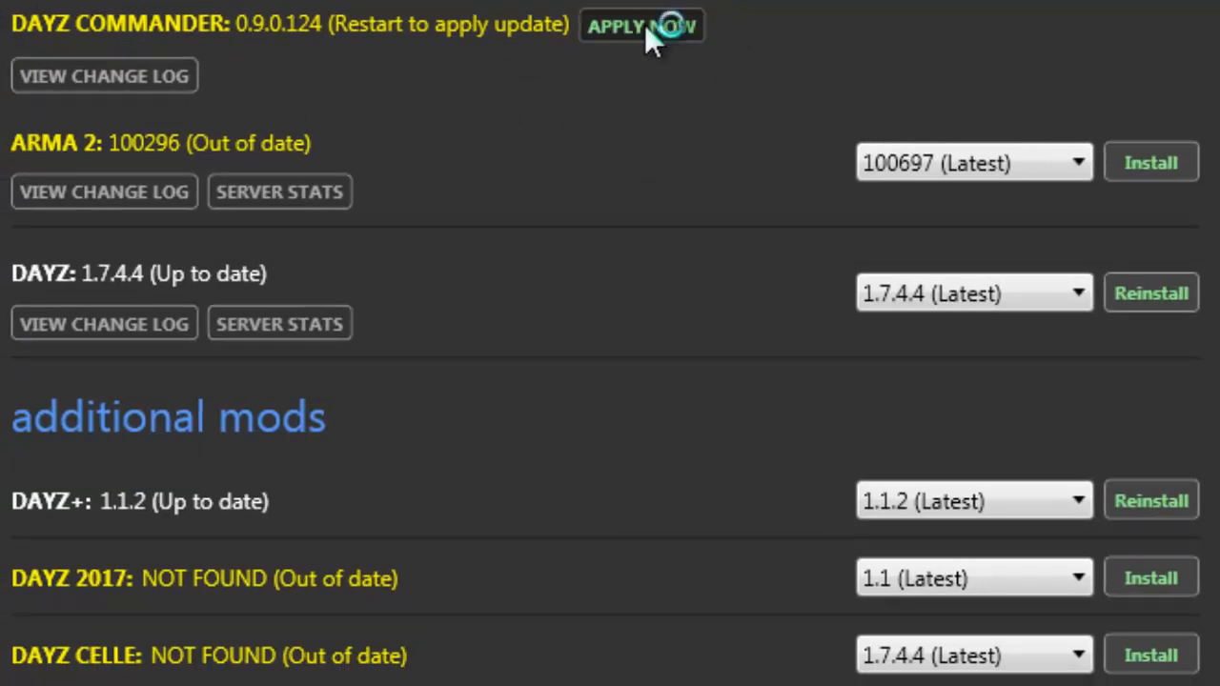
Restart DayZ Commander to apply update 0.9.0.125, skipping the sign-up prompt
{"action": "left_click", "coordinate": [641, 26]}
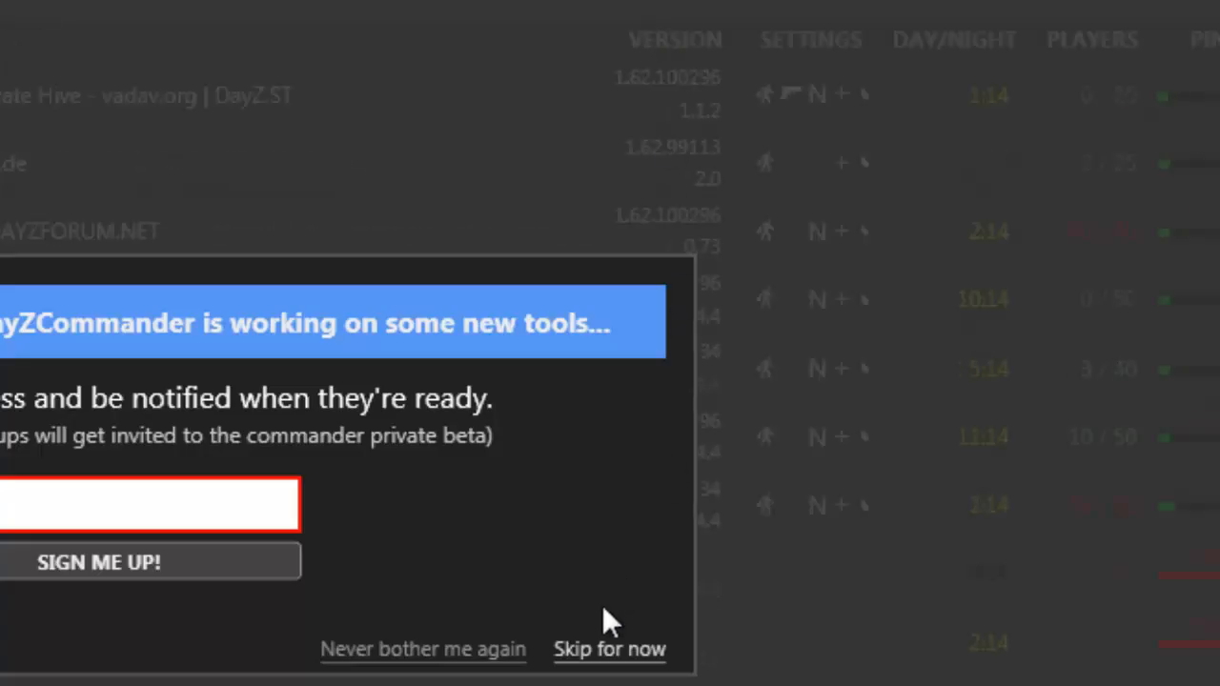
{"action": "left_click", "coordinate": [609, 649]}
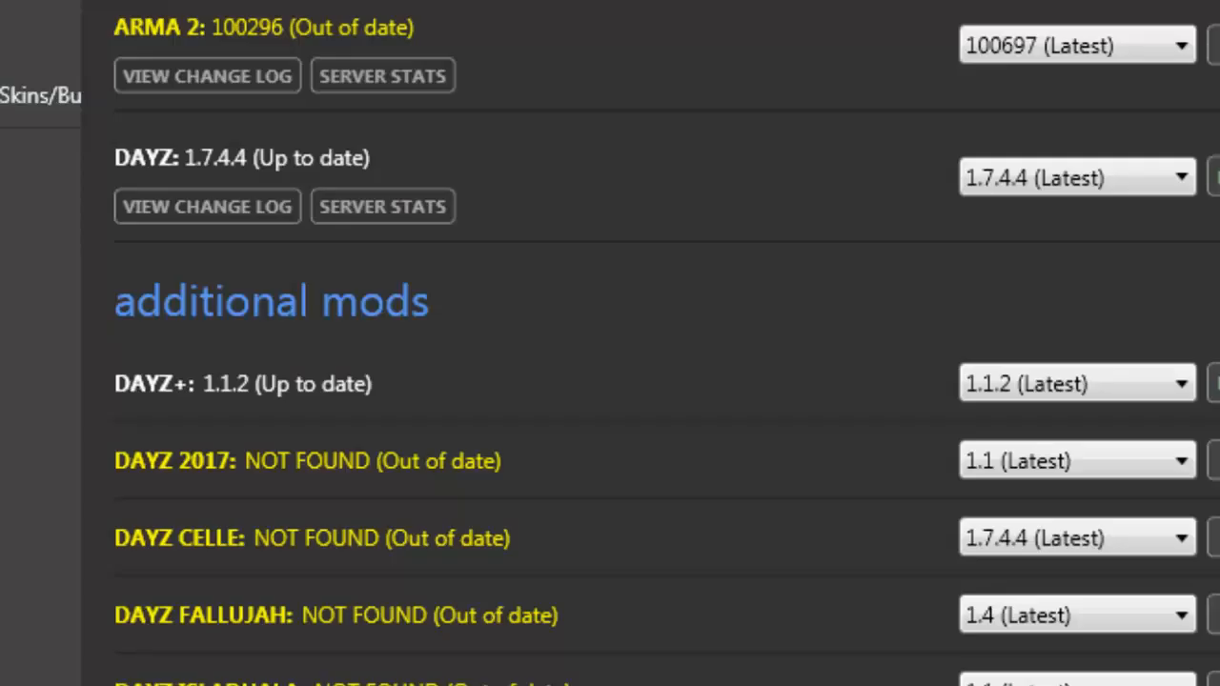
{"action": "scroll", "scroll_direction": "up", "scroll_amount": 3}
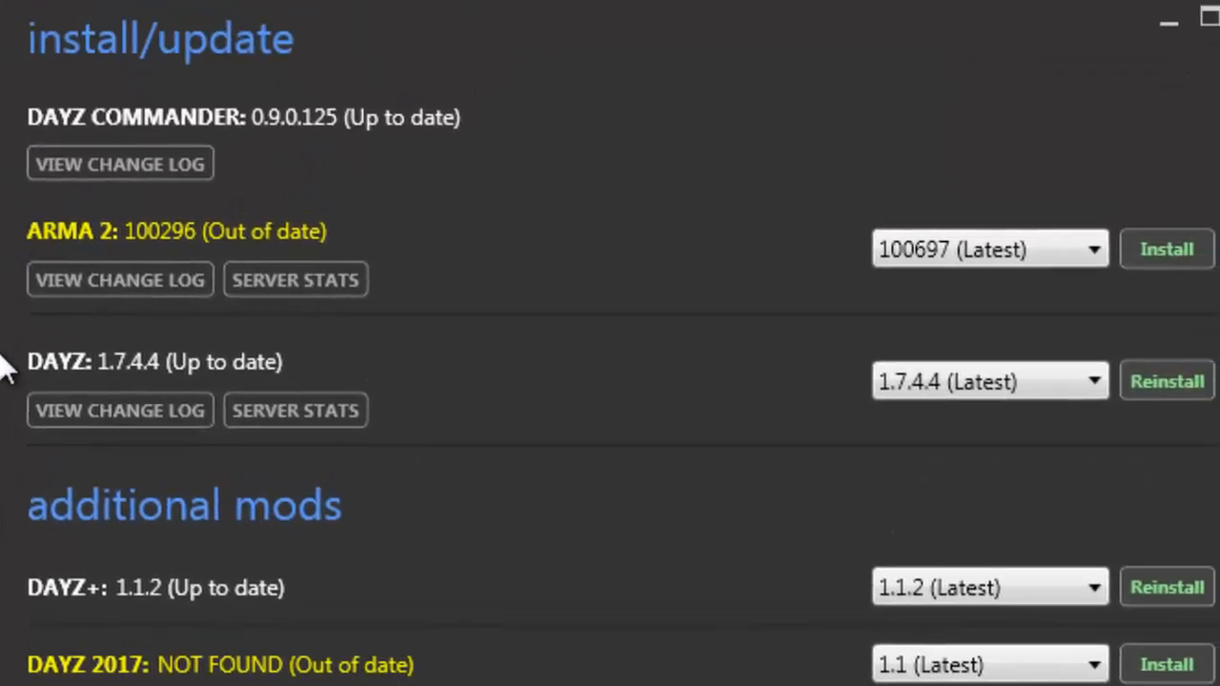
Select ARMA 2 version 100697 (Latest) from the version dropdown
{"action": "left_click", "coordinate": [989, 249]}
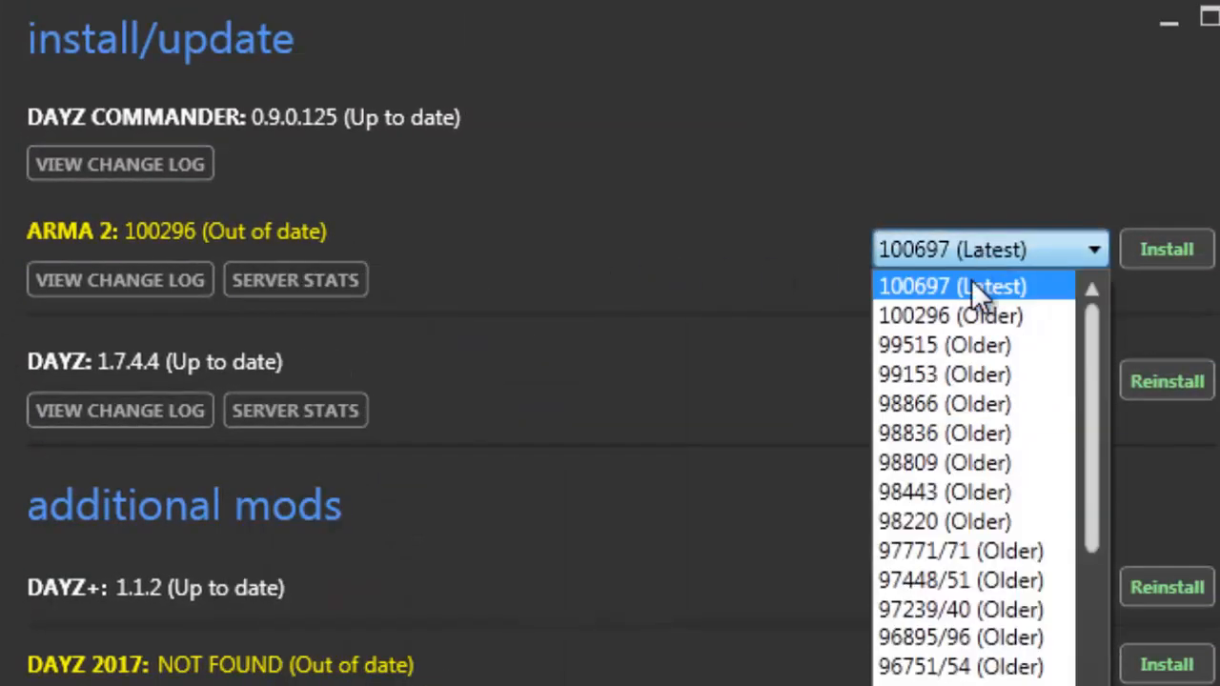
{"action": "left_click", "coordinate": [1166, 249]}
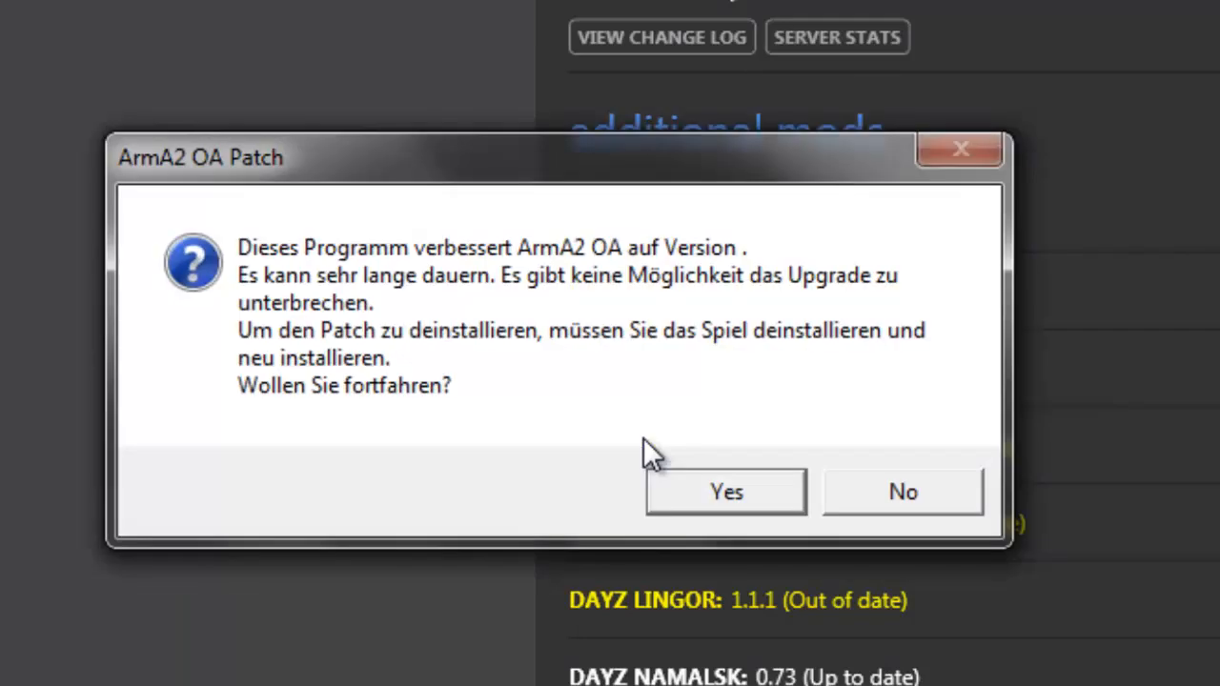
{"action": "mouse_move", "coordinate": [658, 463]}
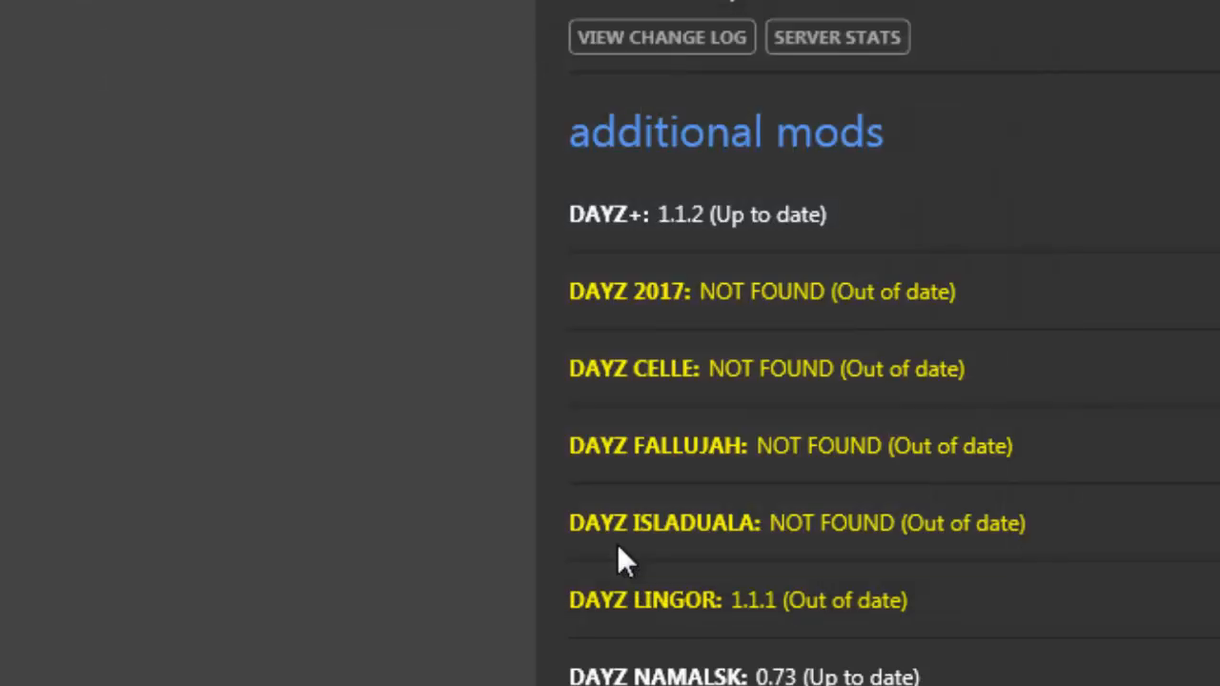
{"action": "scroll", "scroll_direction": "up", "scroll_amount": 3}
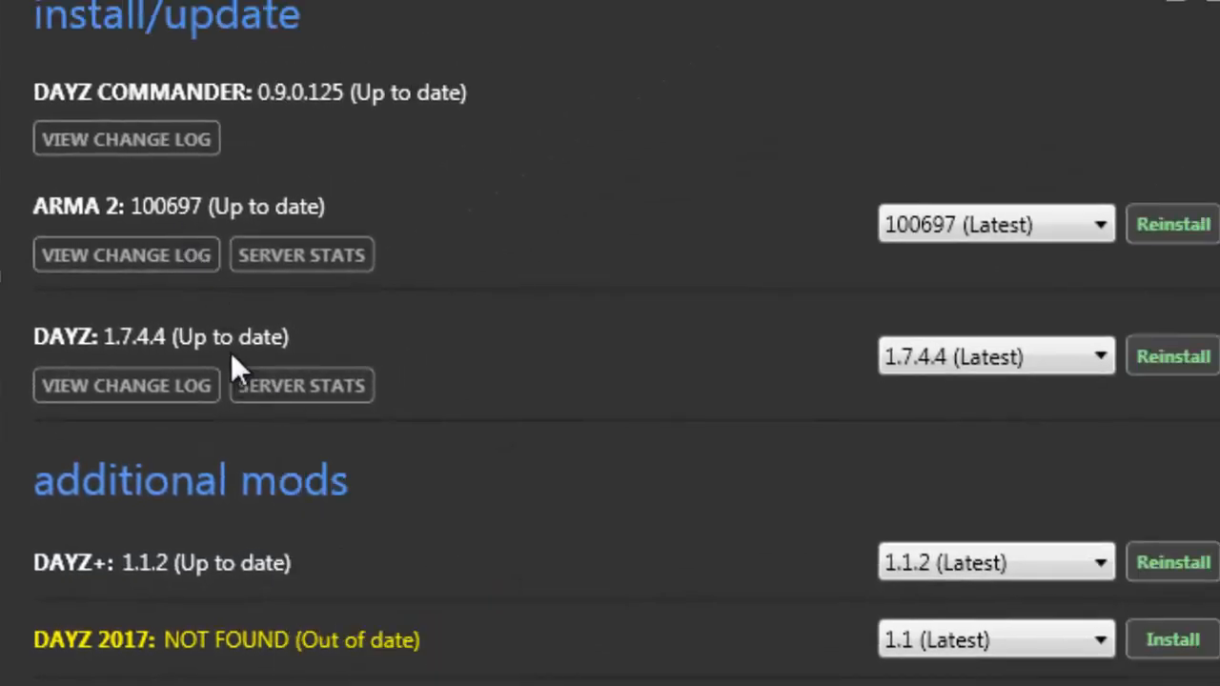
{"action": "mouse_move", "coordinate": [919, 429]}
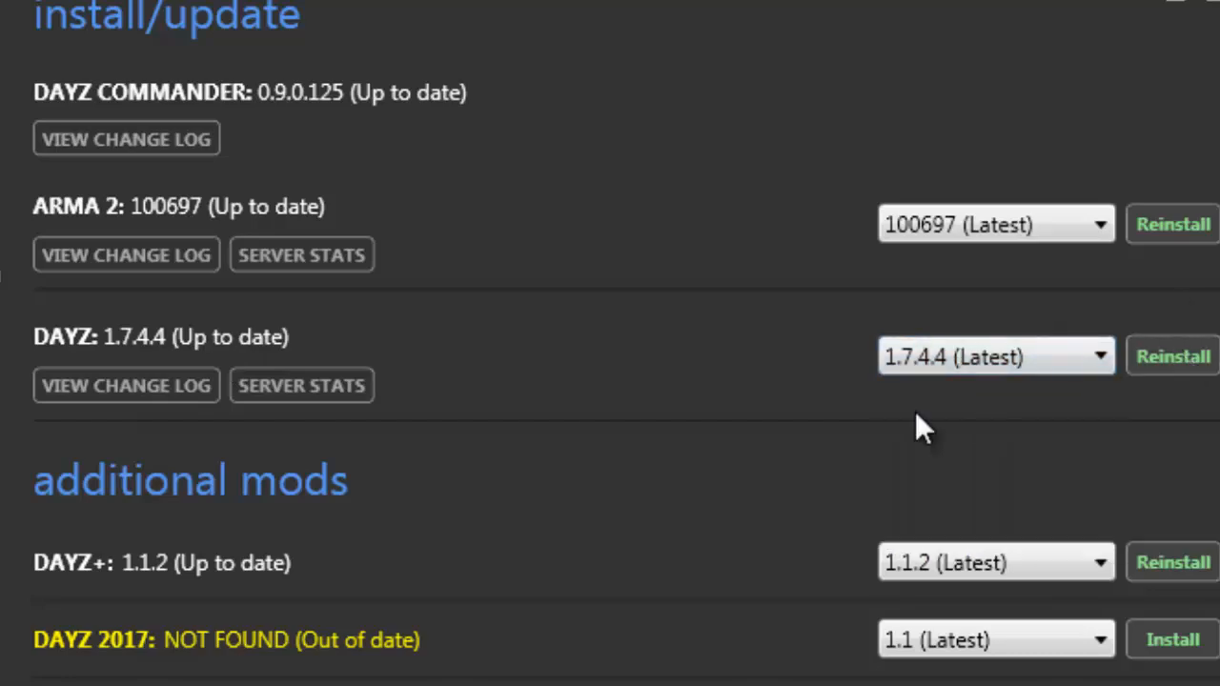